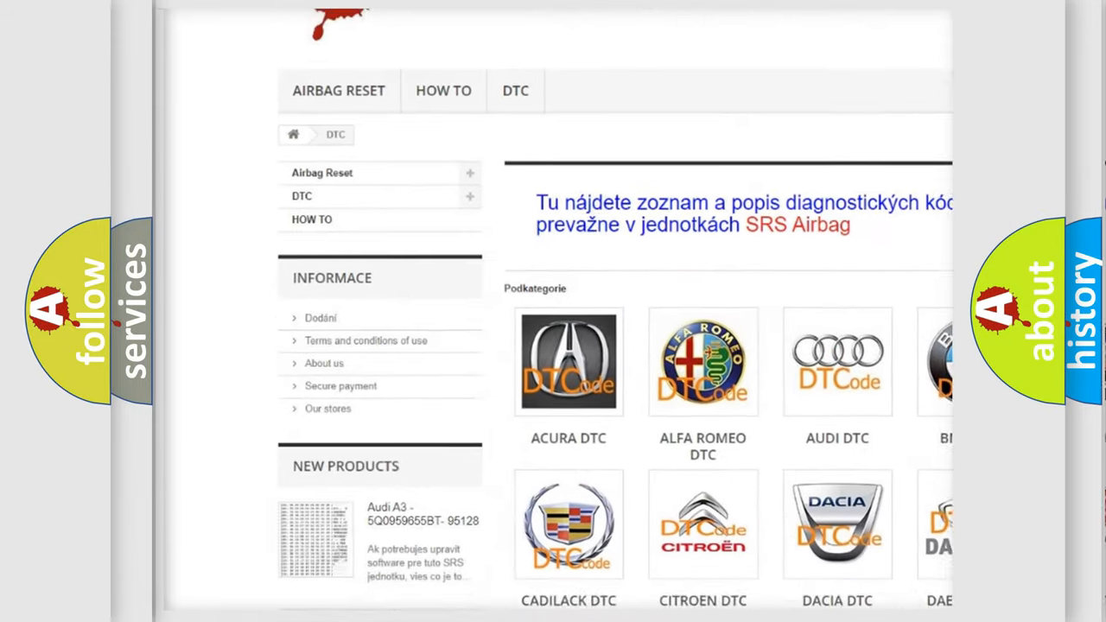
Step: Scroll through more car-maker tiles under the DTC categories, down to Hummer, Hyundai and Chrysler
scroll("down", 3)
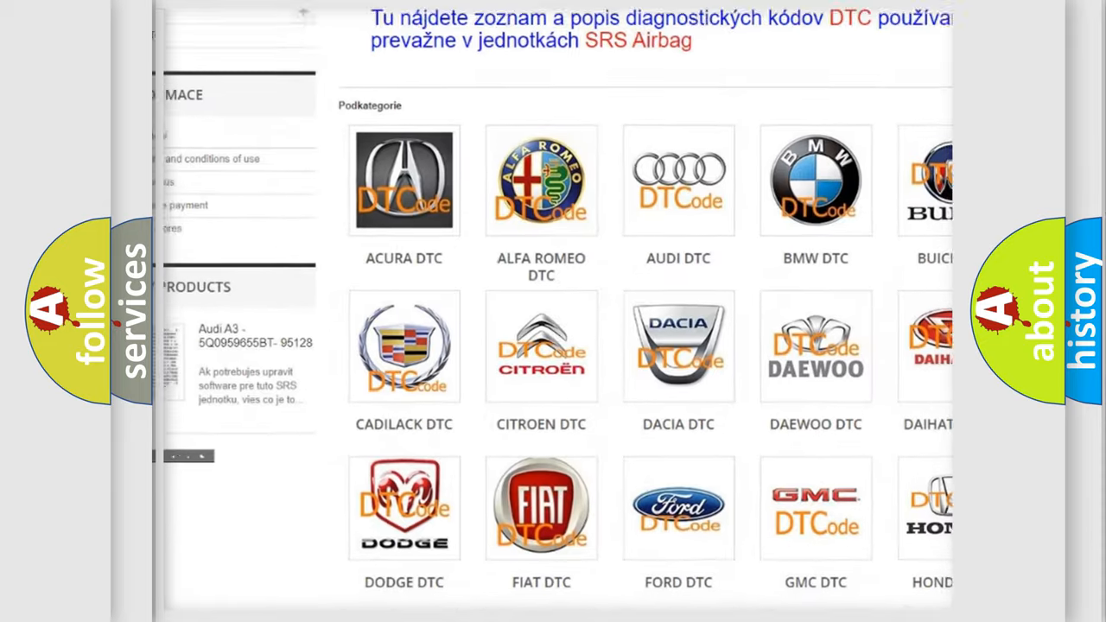
scroll("down", 3)
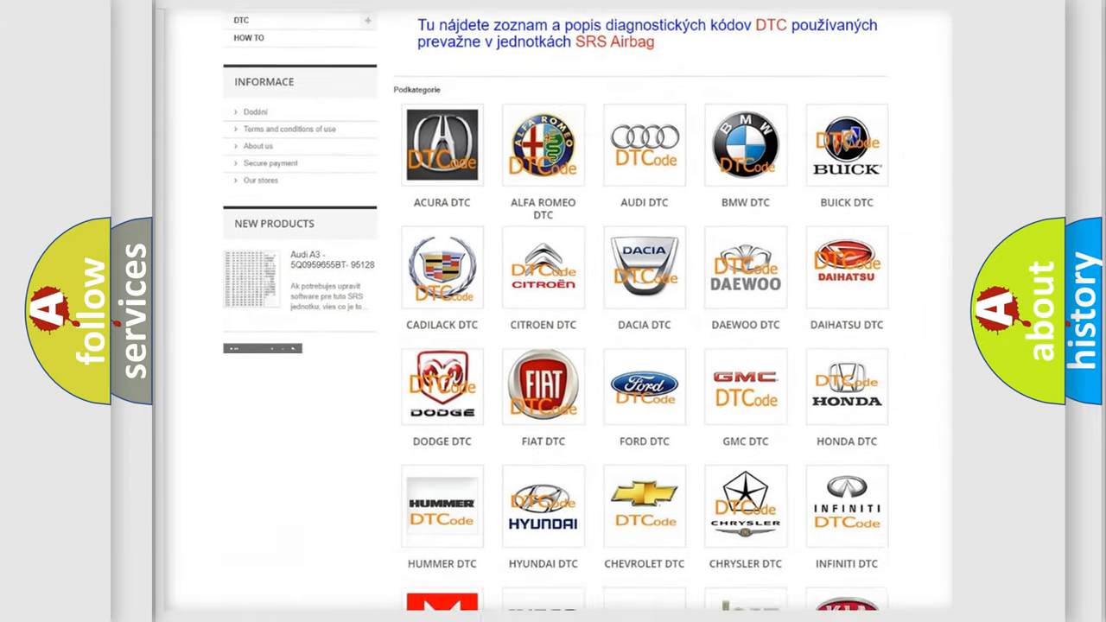
scroll("down", 3)
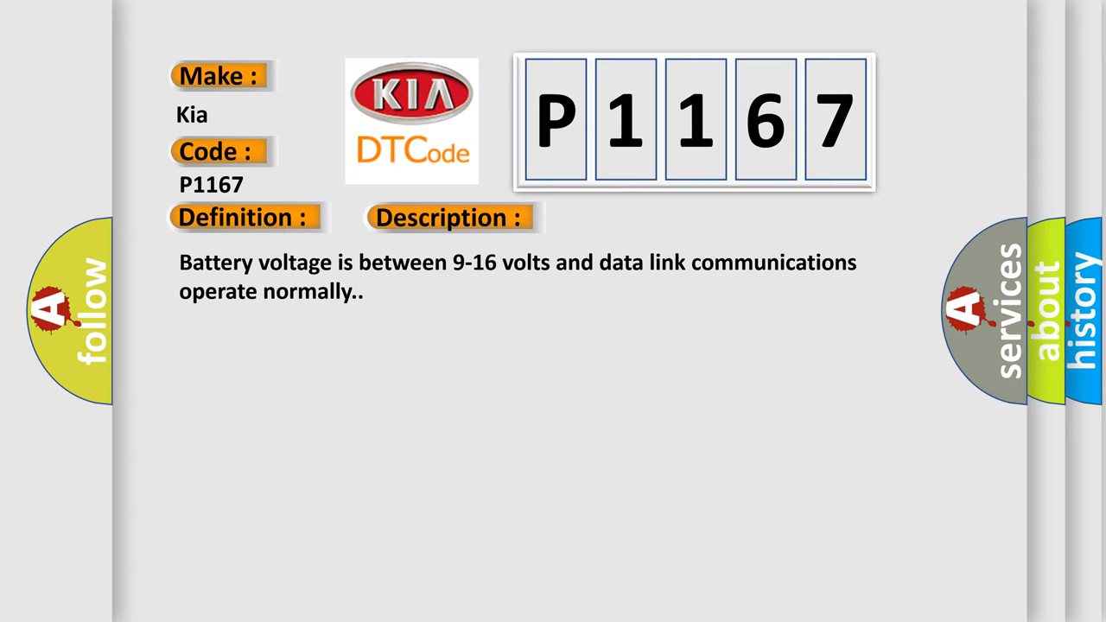
Step: Advance the Kia P1167 slide to its cause: control module not configured properly
left_click(634, 218)
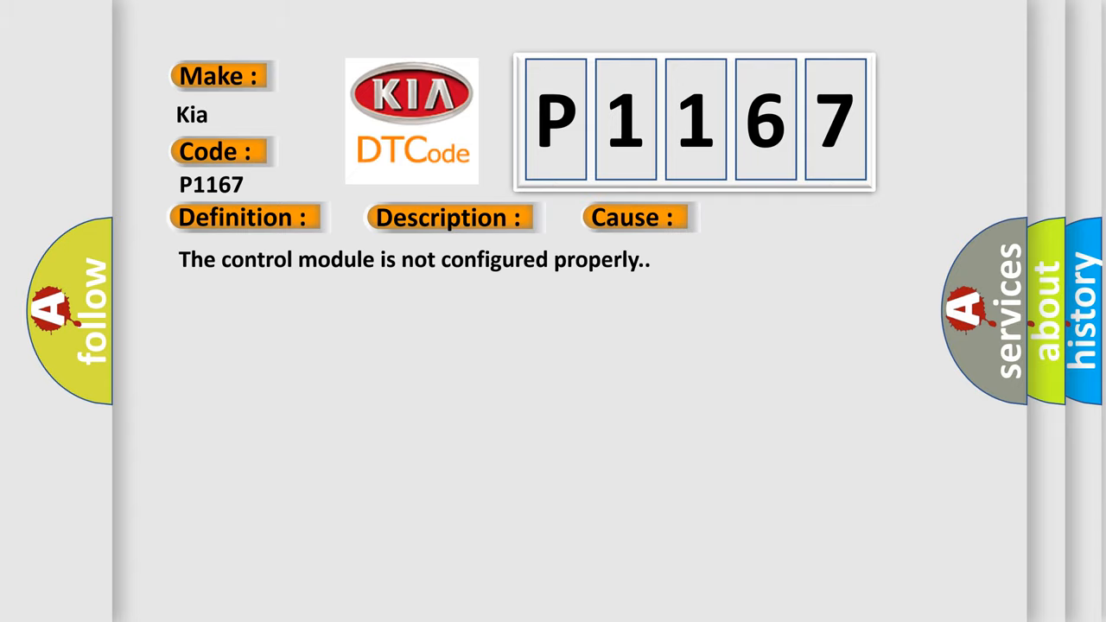